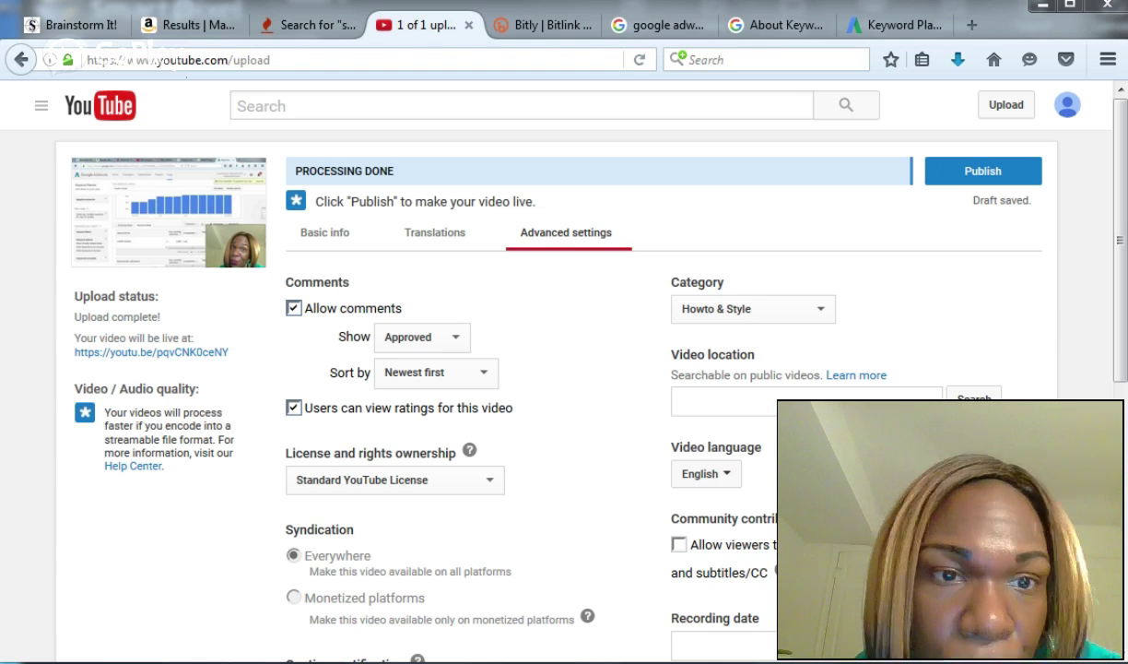
Step: Show the upload's Basic info with the Google Adwords title, description and tags
left_click(325, 233)
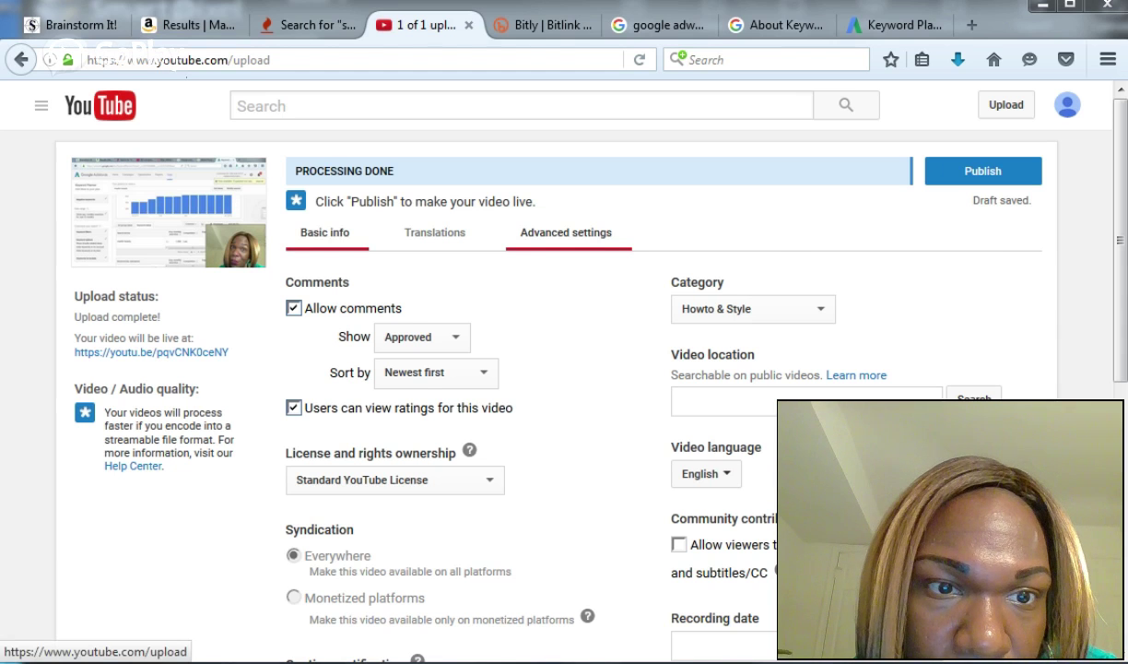
left_click(325, 233)
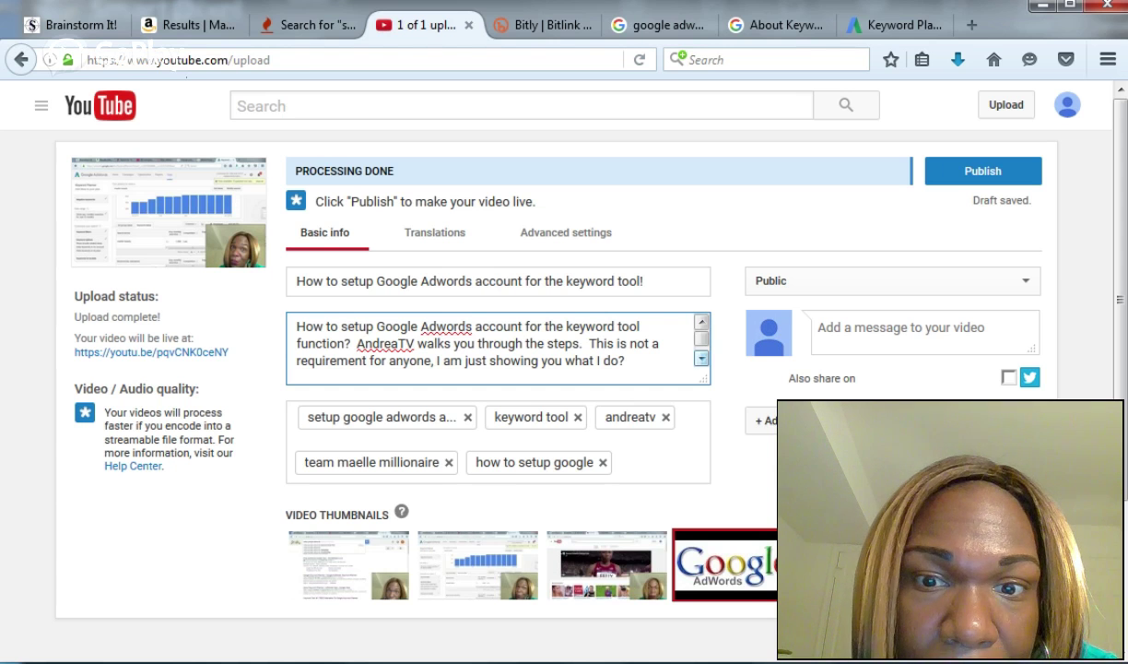
Step: Append the join-now invitation and 'The early bird catches the worm!' to the description
type("If you're not already on board with us why not join now! The early bird catches the worm! http://bit.ly/maellemillionaire")
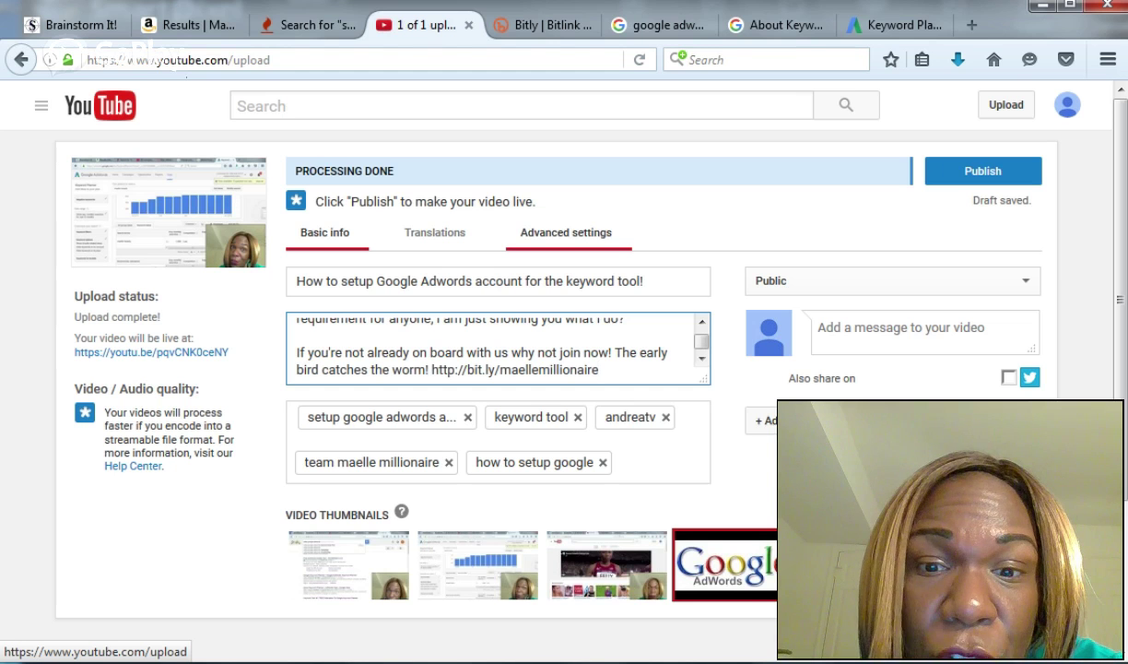
Step: Show the upload's Advanced settings with comments, license and category options
left_click(567, 232)
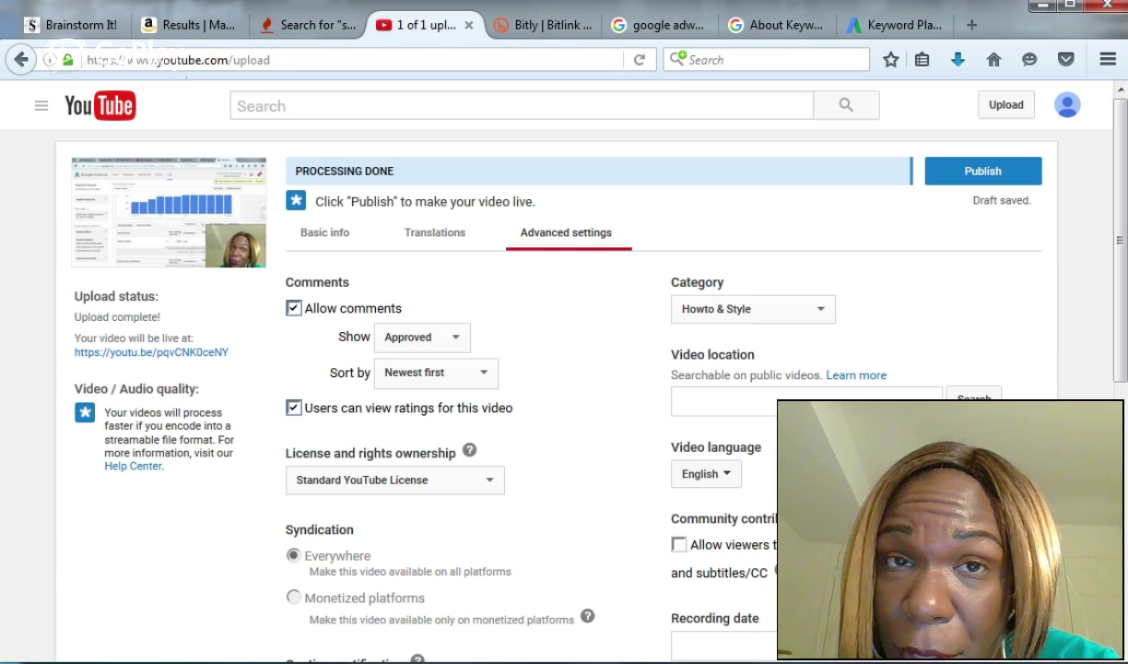
left_click(294, 308)
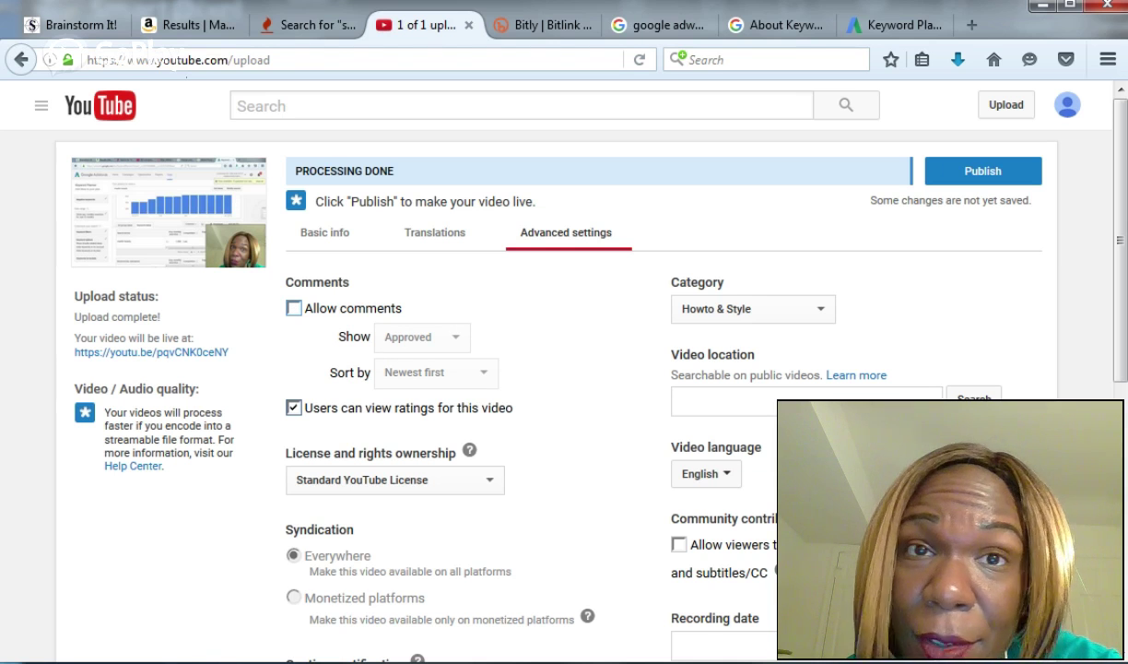
left_click(293, 308)
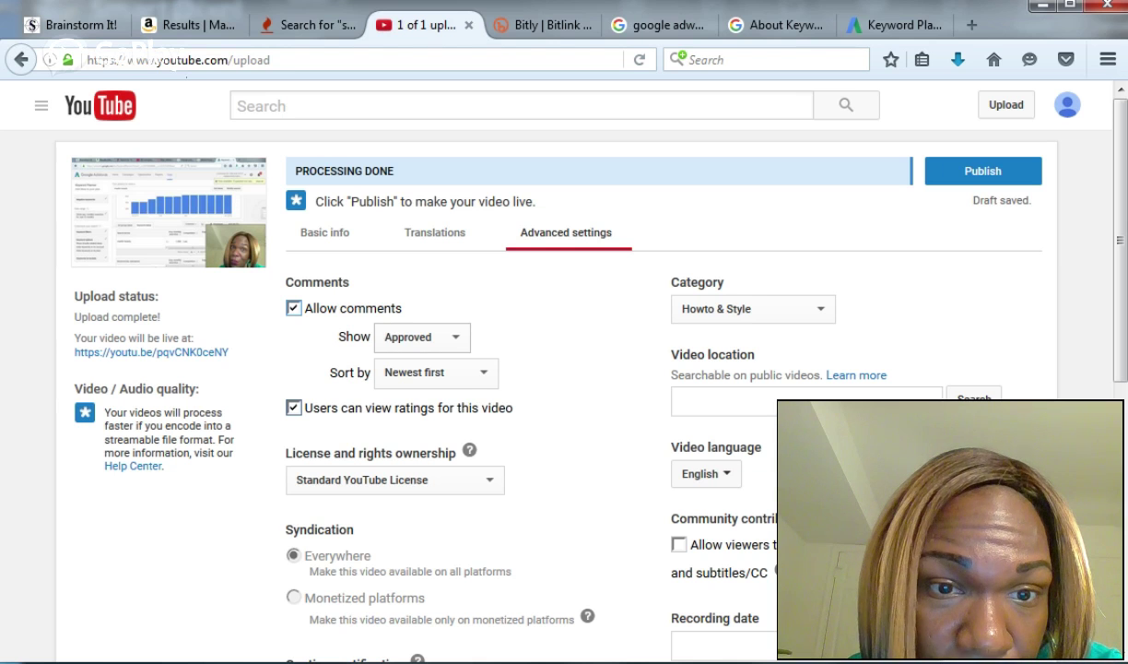
left_click(421, 336)
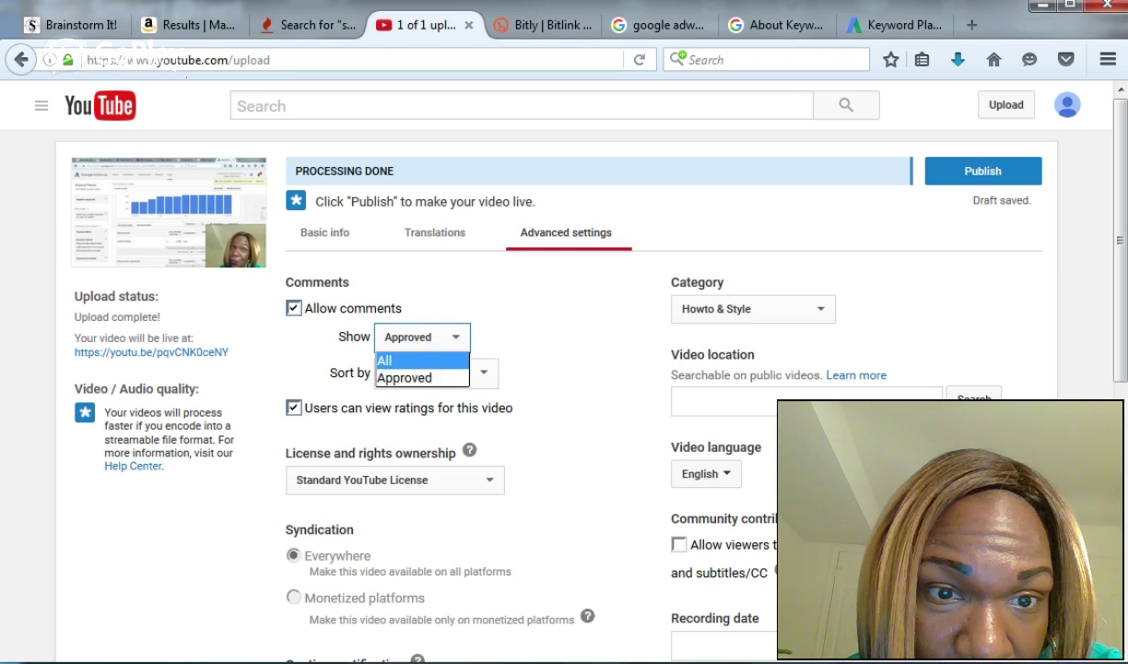
left_click(385, 359)
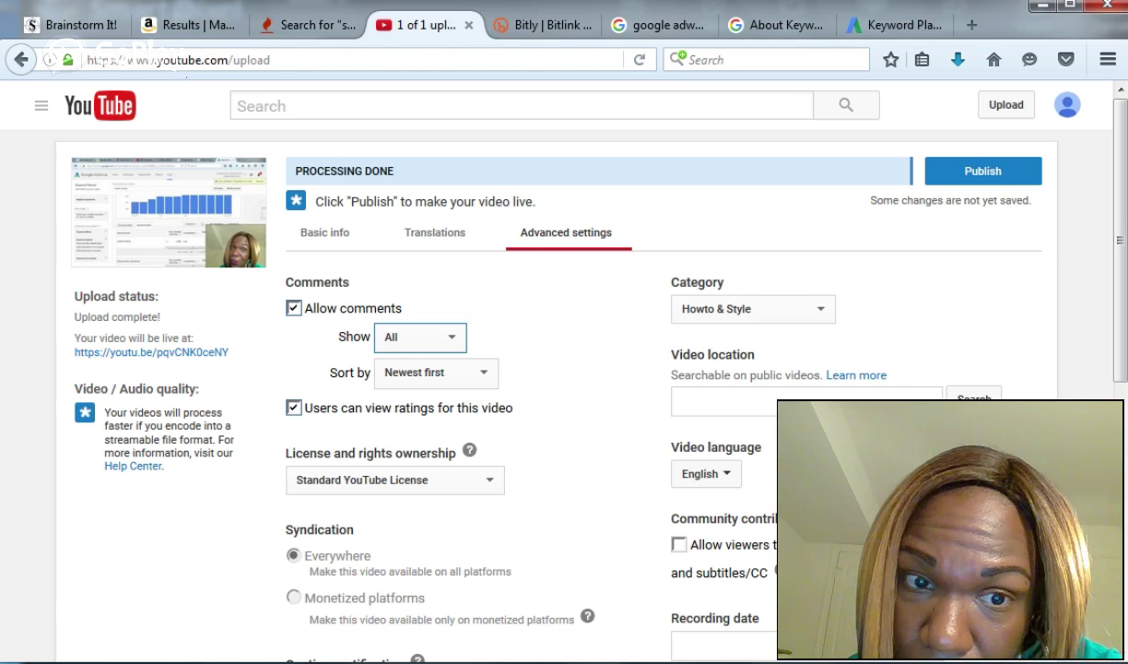
left_click(421, 336)
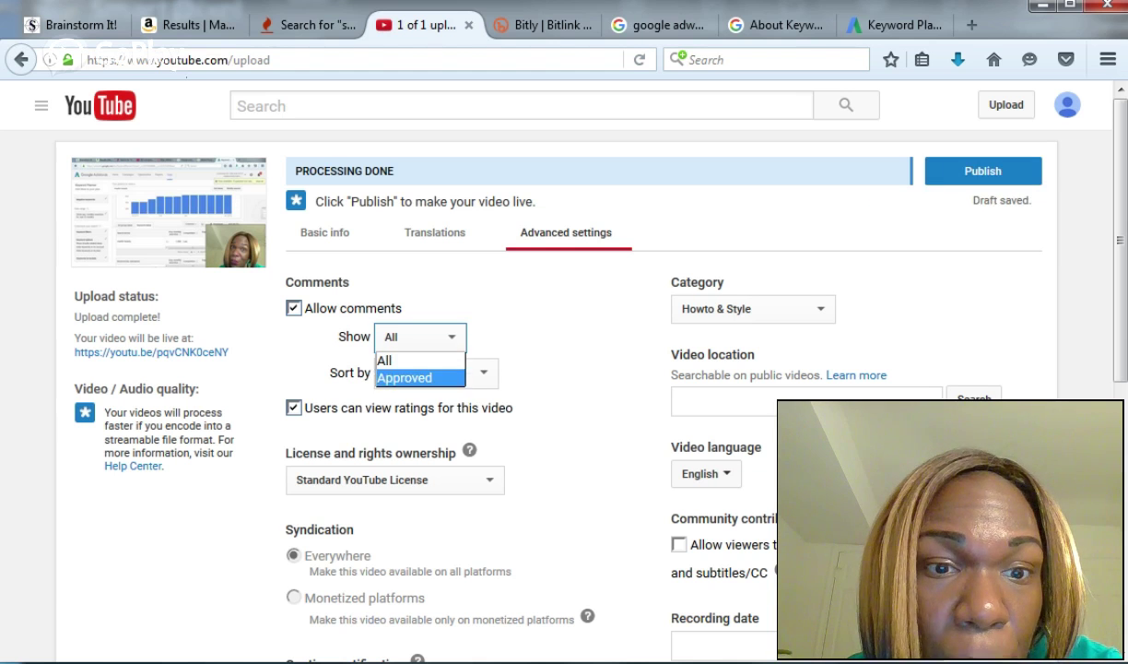
left_click(405, 376)
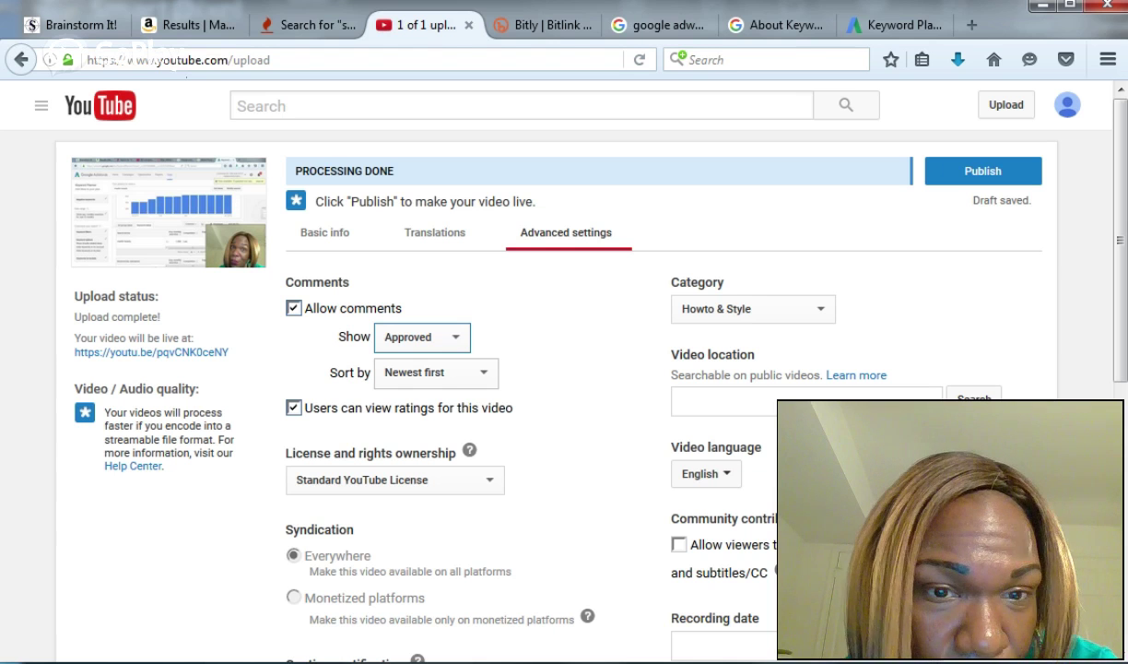
Step: Keep comments sorted Newest first and list the video categories
left_click(435, 373)
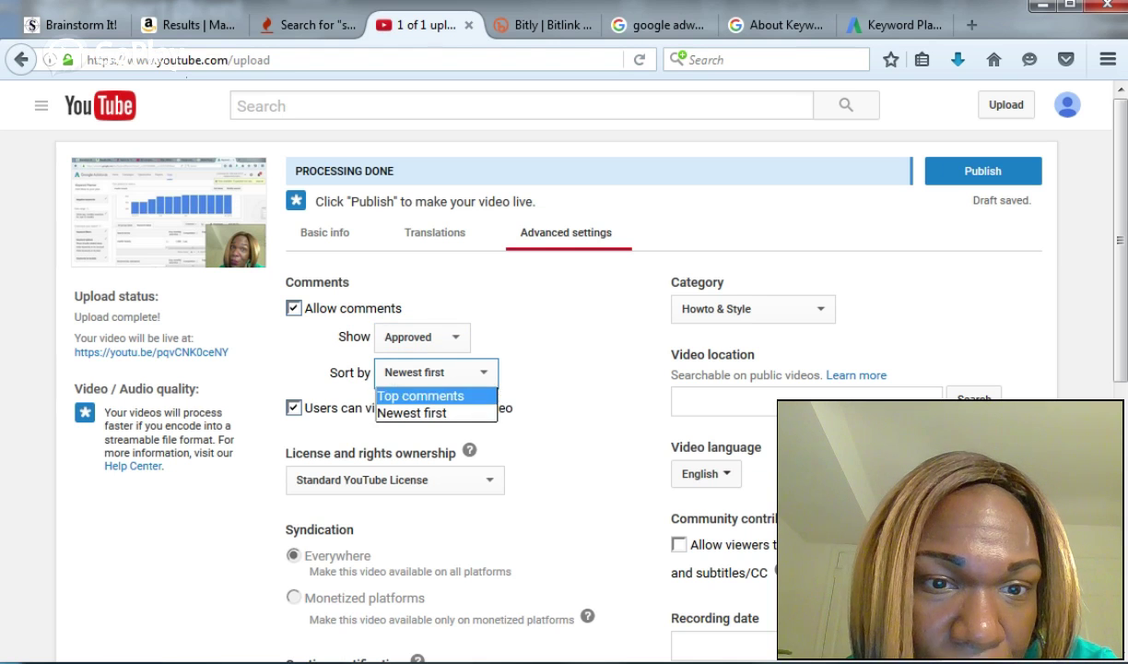
mouse_move(435, 413)
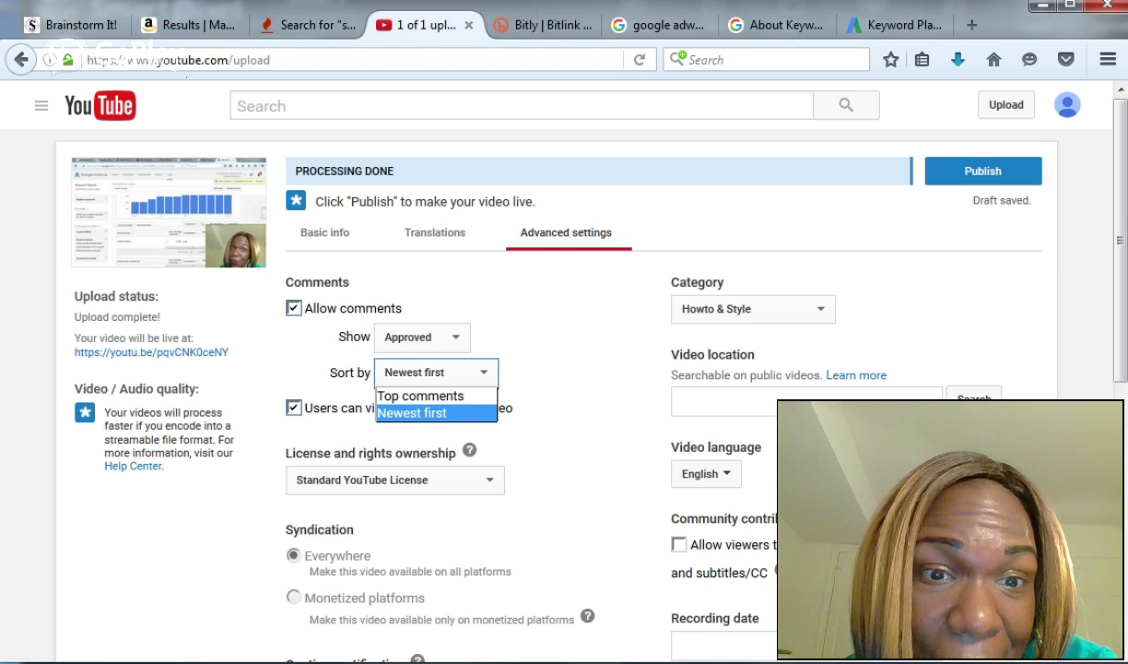
left_click(413, 413)
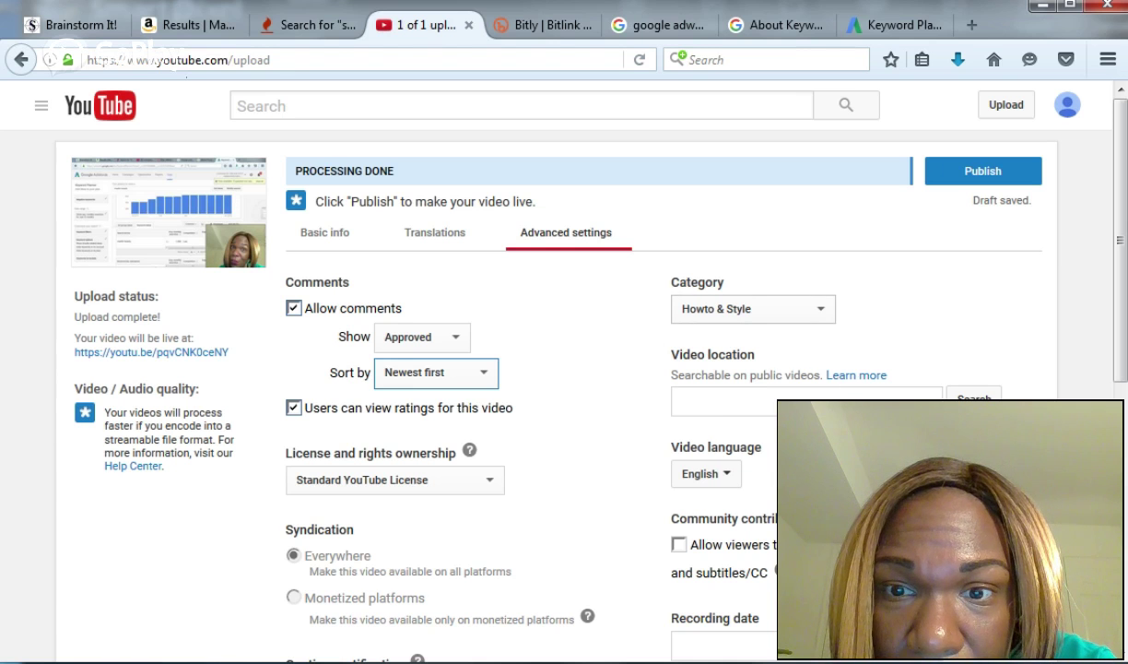
left_click(752, 310)
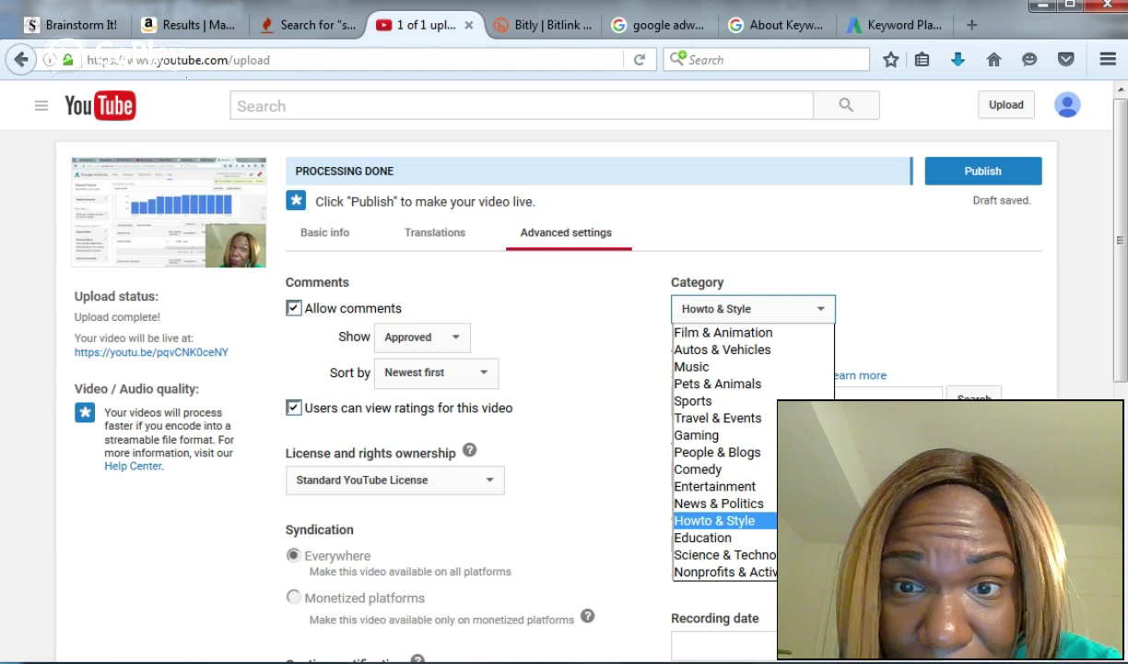
Step: Set the category to Howto & Style and review the remaining settings
left_click(724, 520)
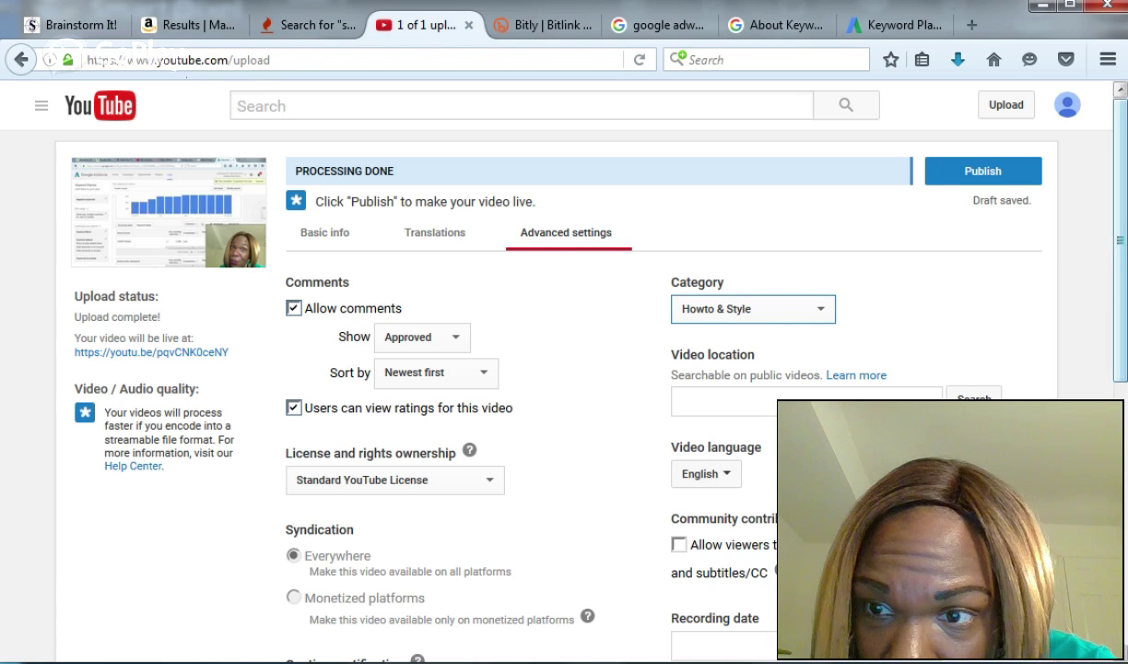
scroll("down", 3)
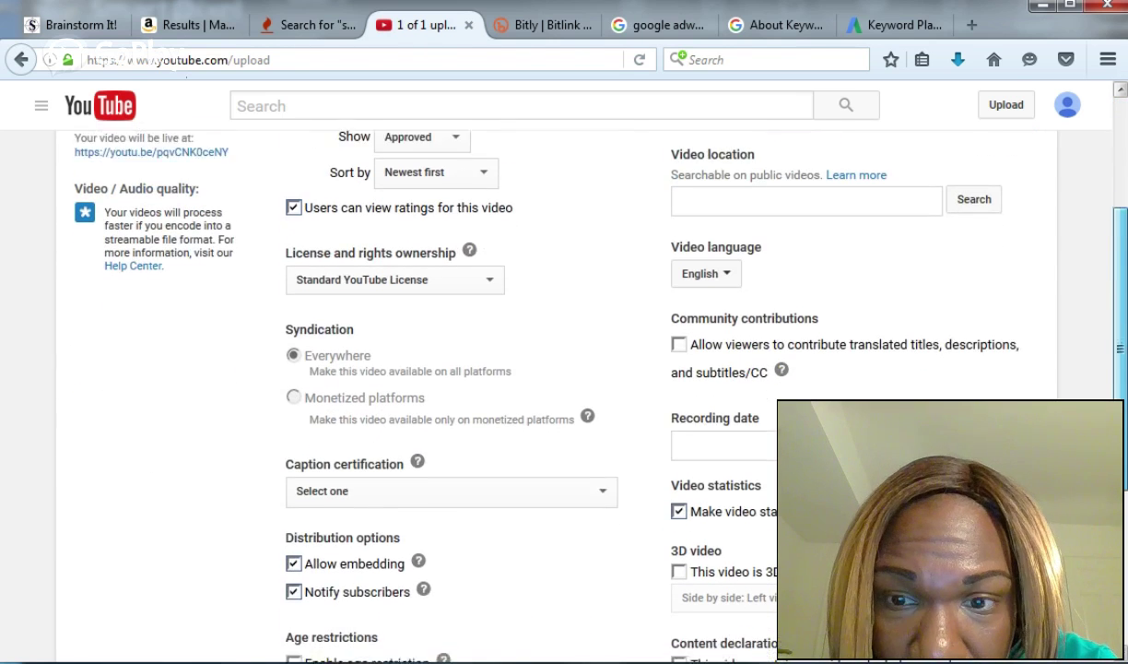
scroll("down", 3)
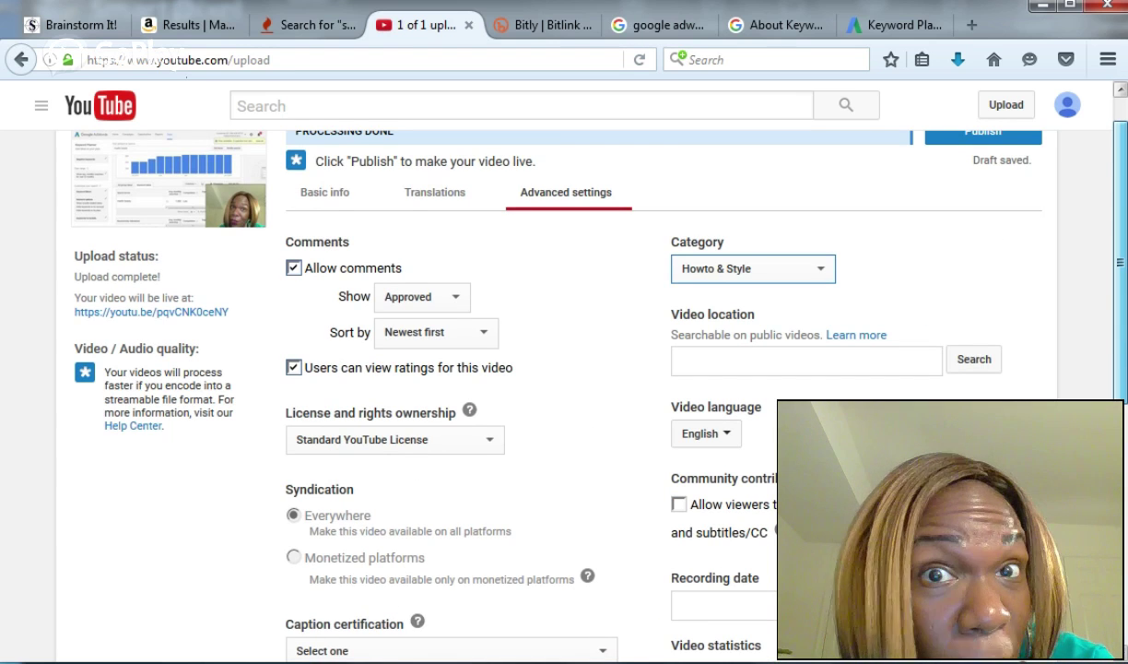
scroll("down", 3)
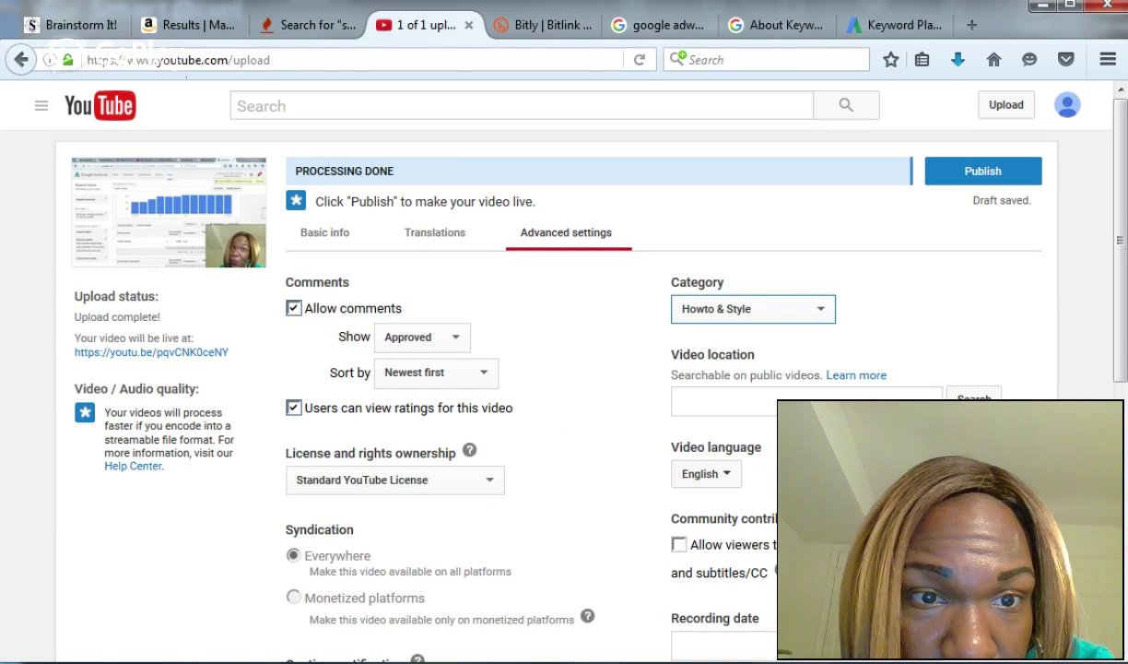
mouse_move(983, 169)
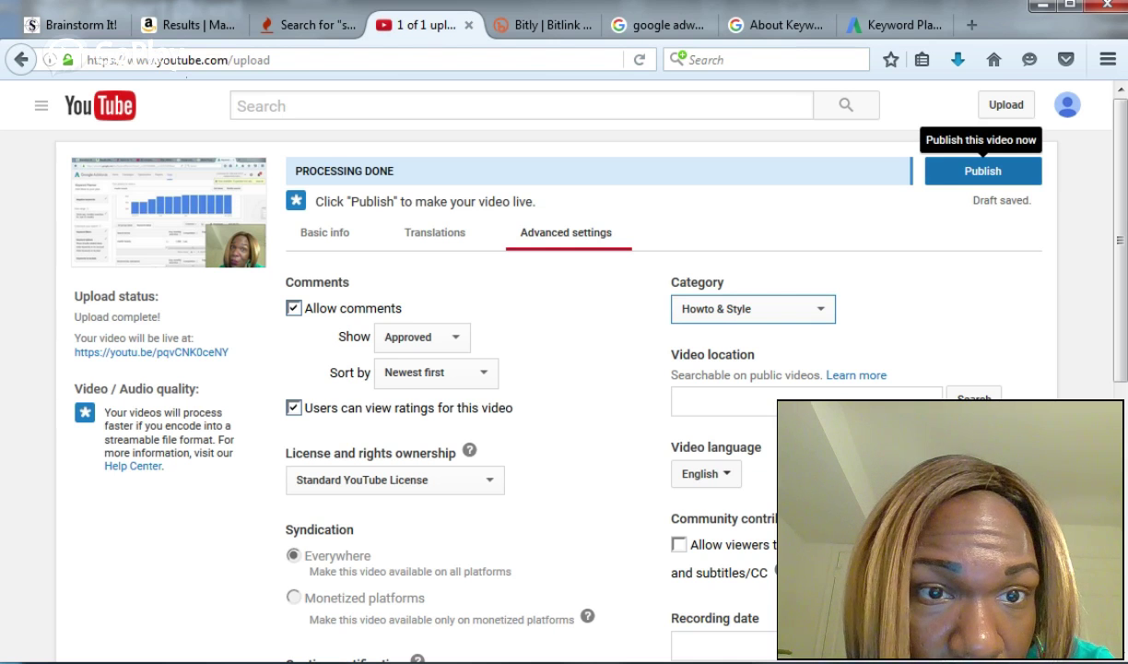
Step: Publish the video and finish on its share page with the youtu.be link
left_click(983, 170)
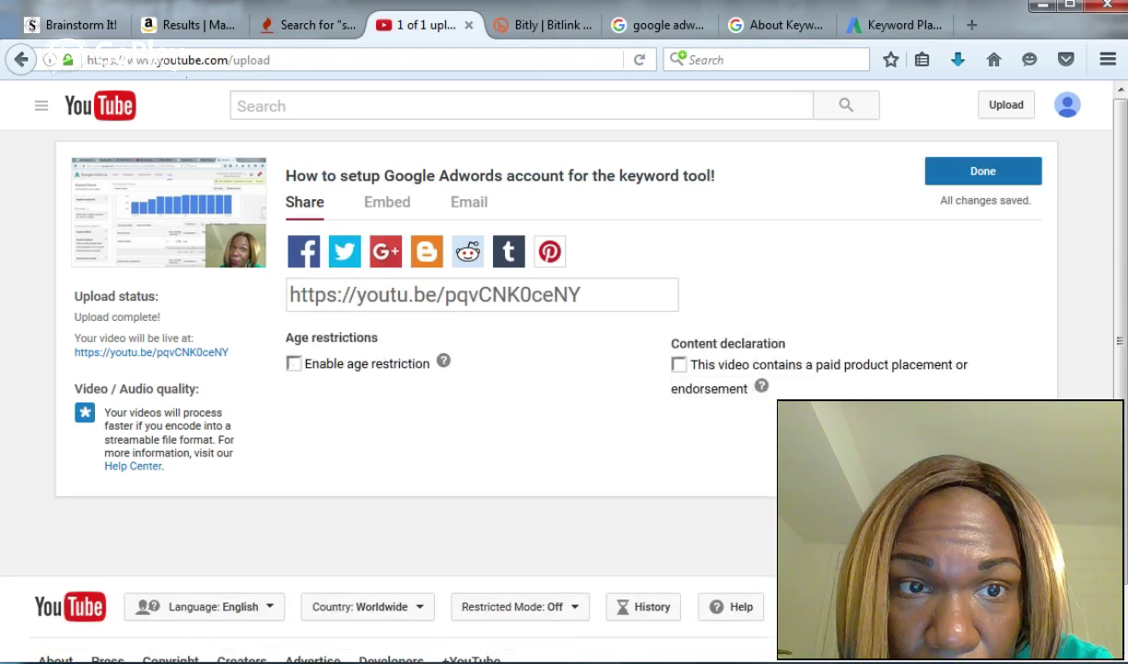
left_click(983, 170)
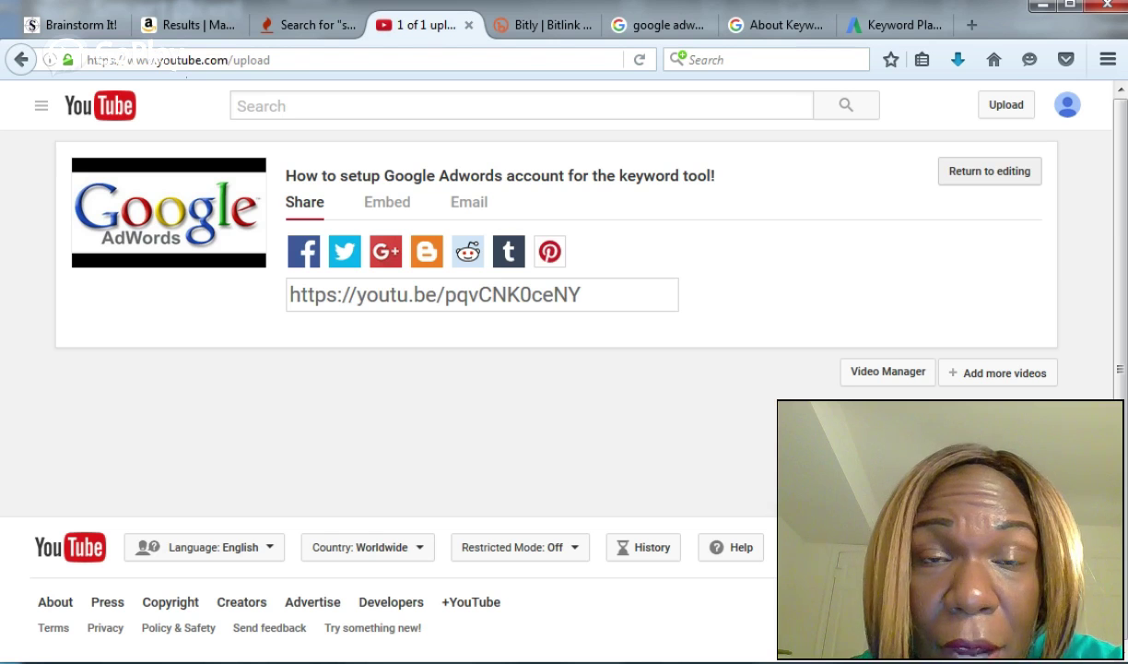